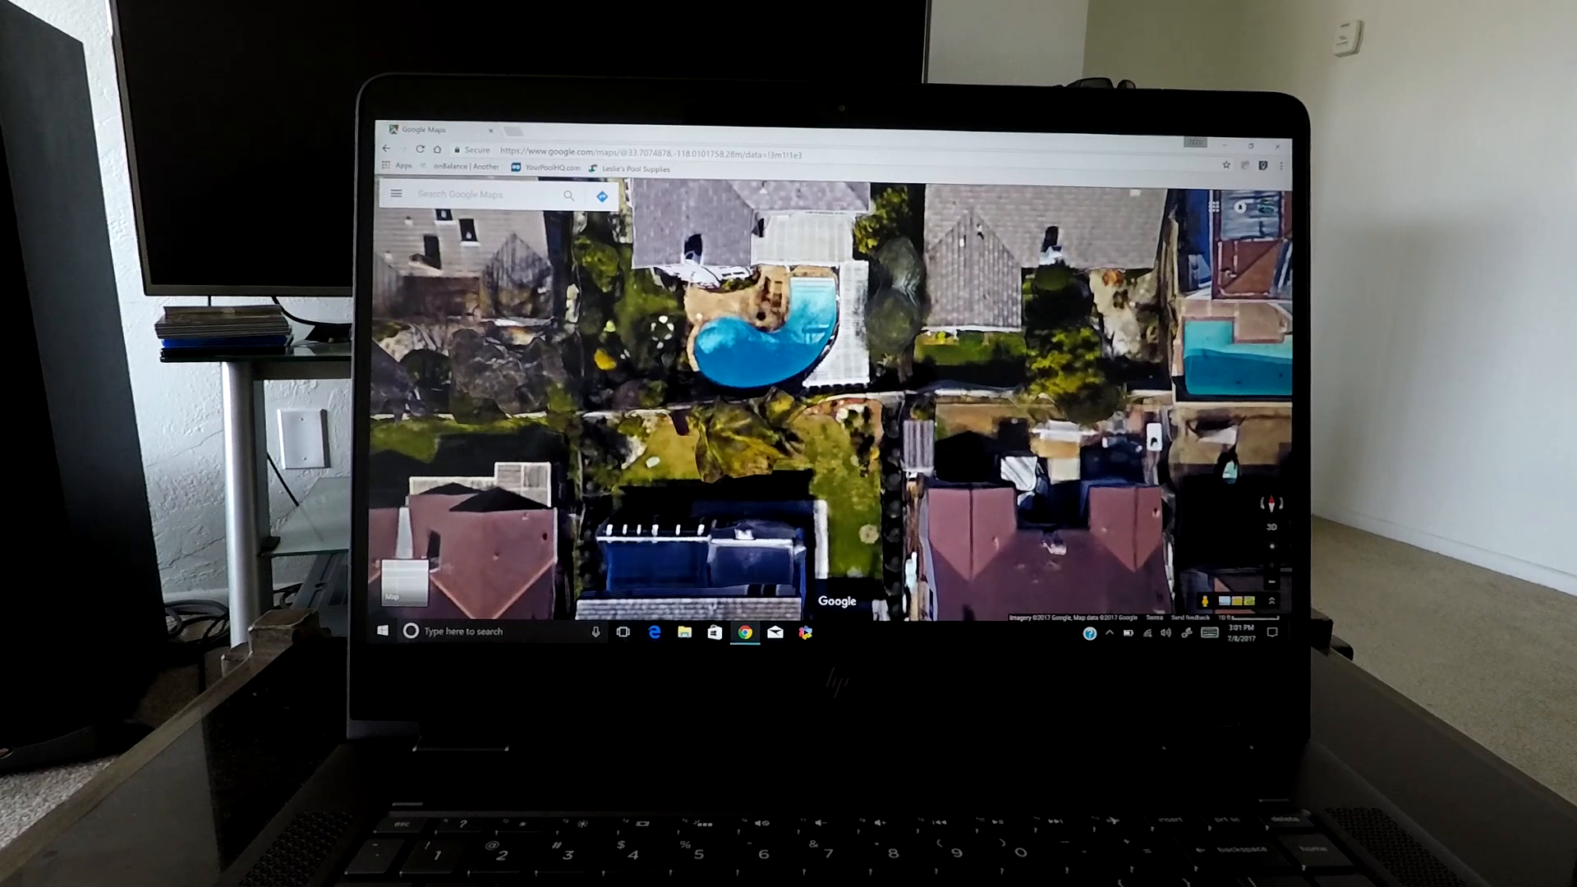
# Bring up the map's context menu near the pool to begin a distance measurement.
pyautogui.rightClick(875, 312)
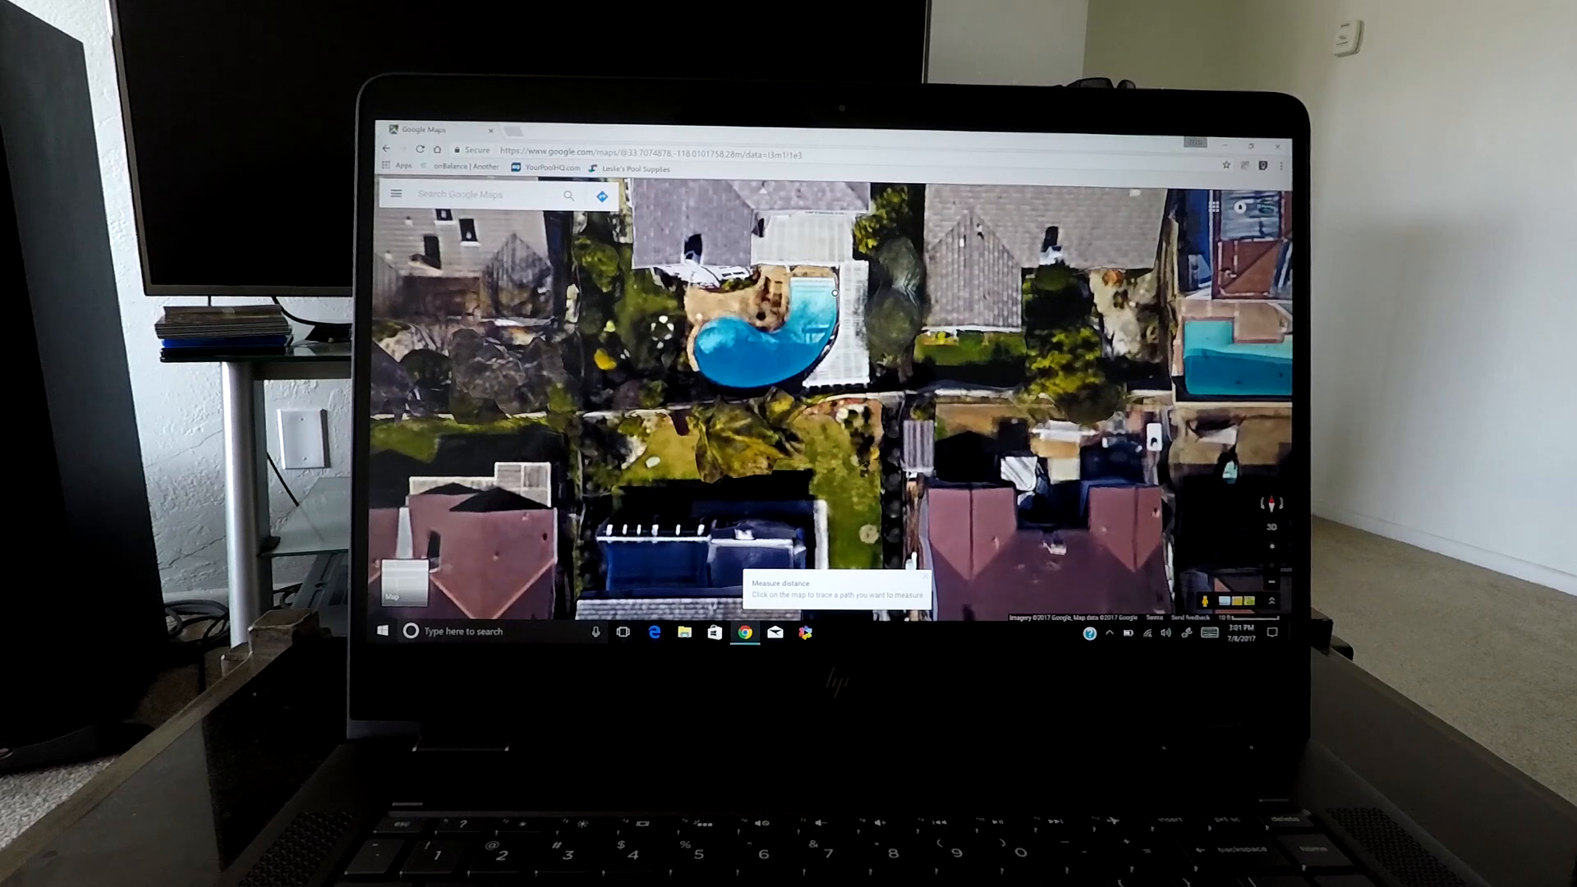
# Place eight measurement points along the pool's curved edge, reaching about 72 feet total.
pyautogui.click(836, 321)
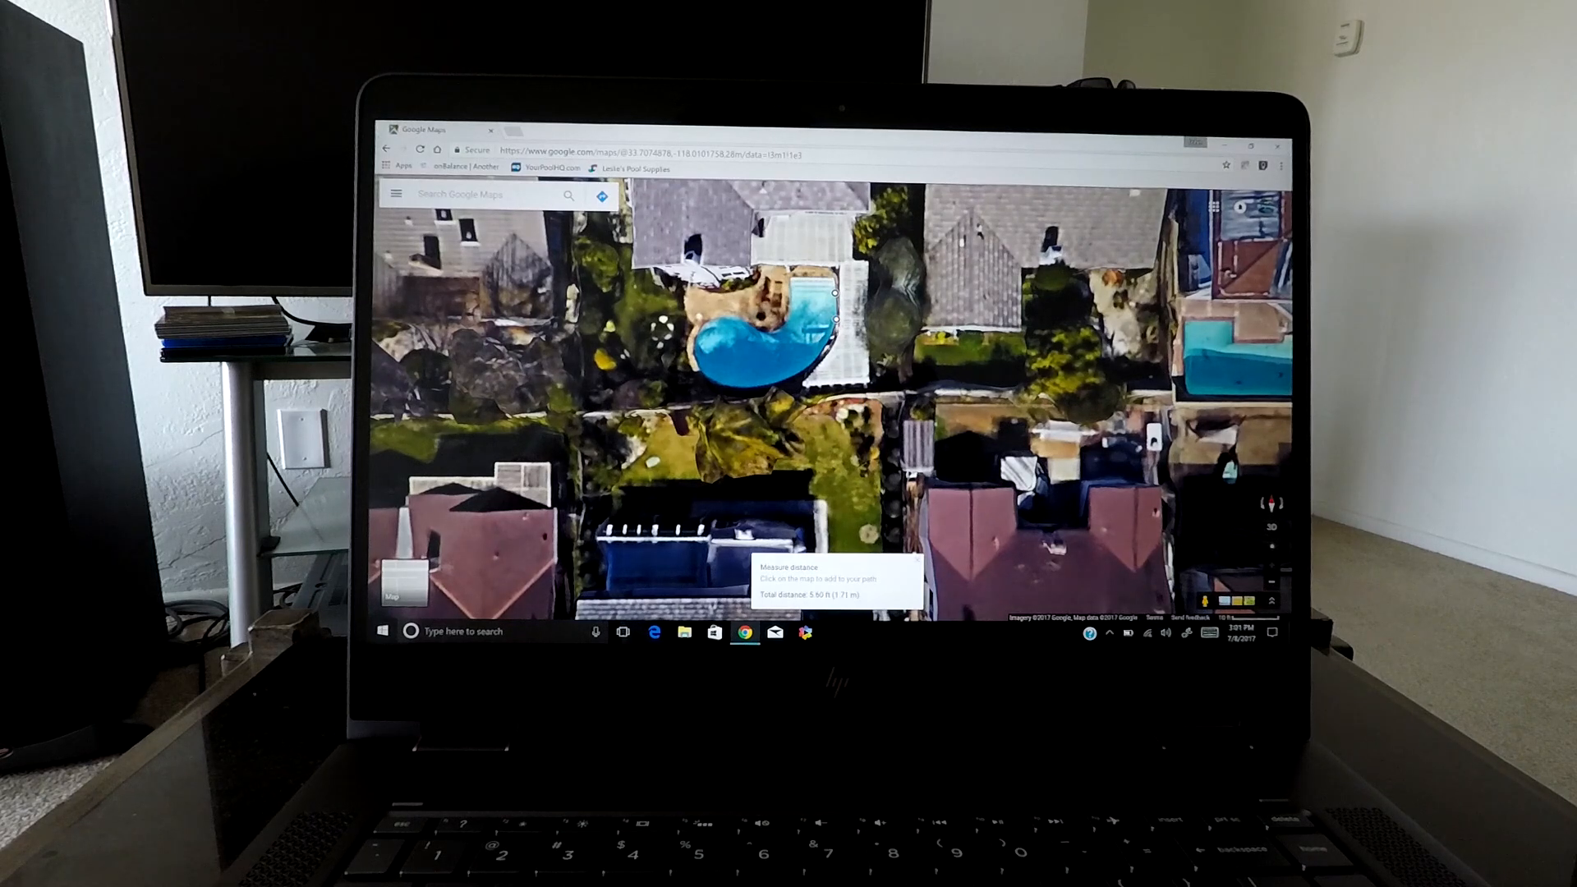
pyautogui.click(822, 348)
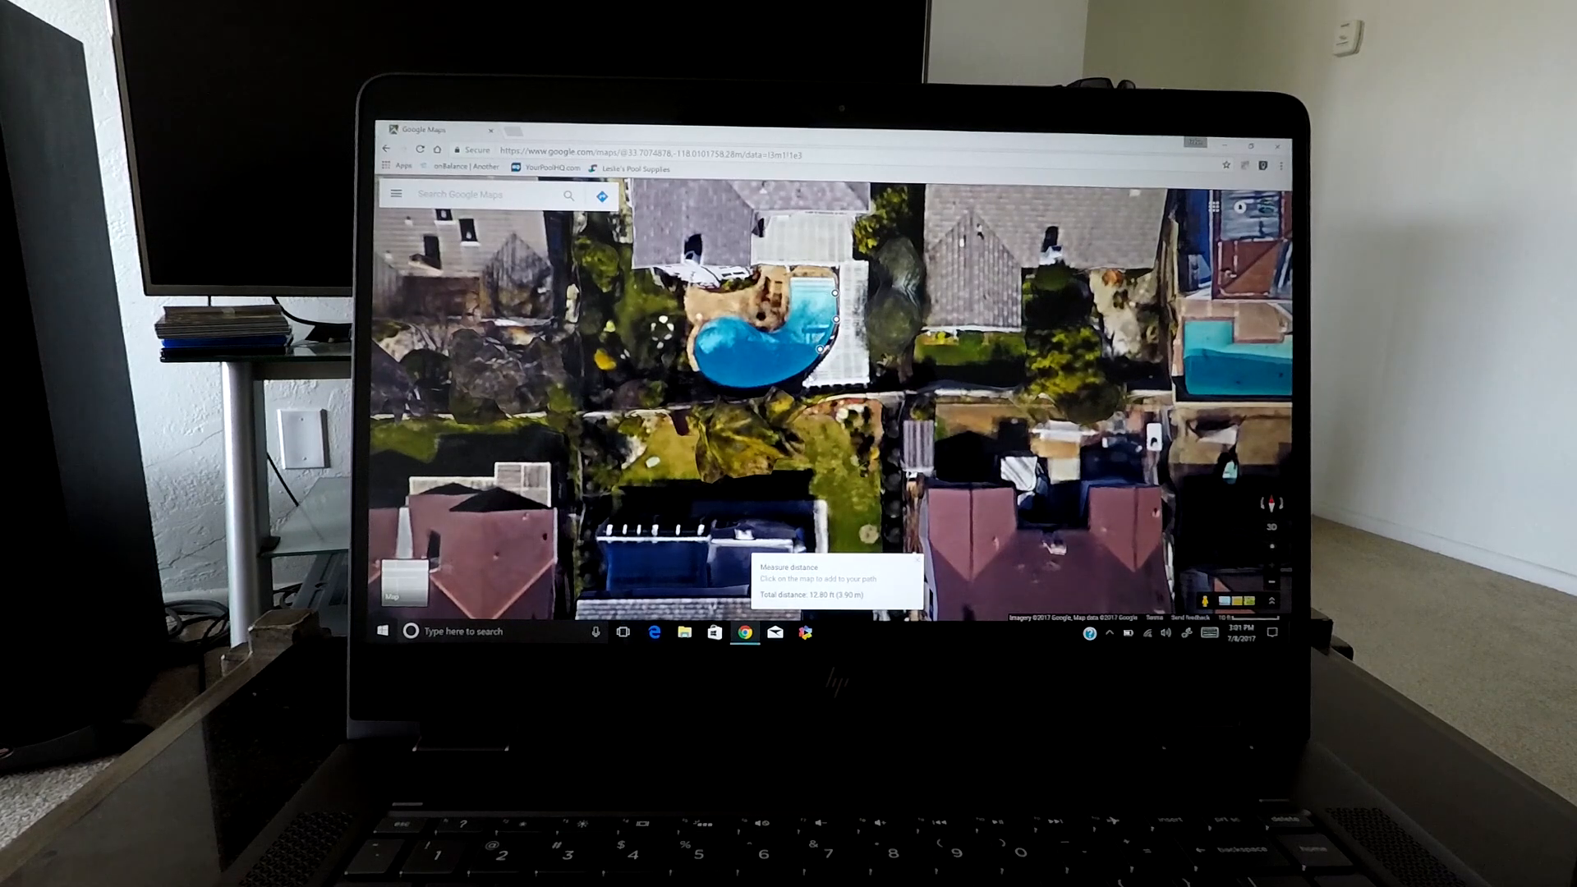
pyautogui.click(795, 378)
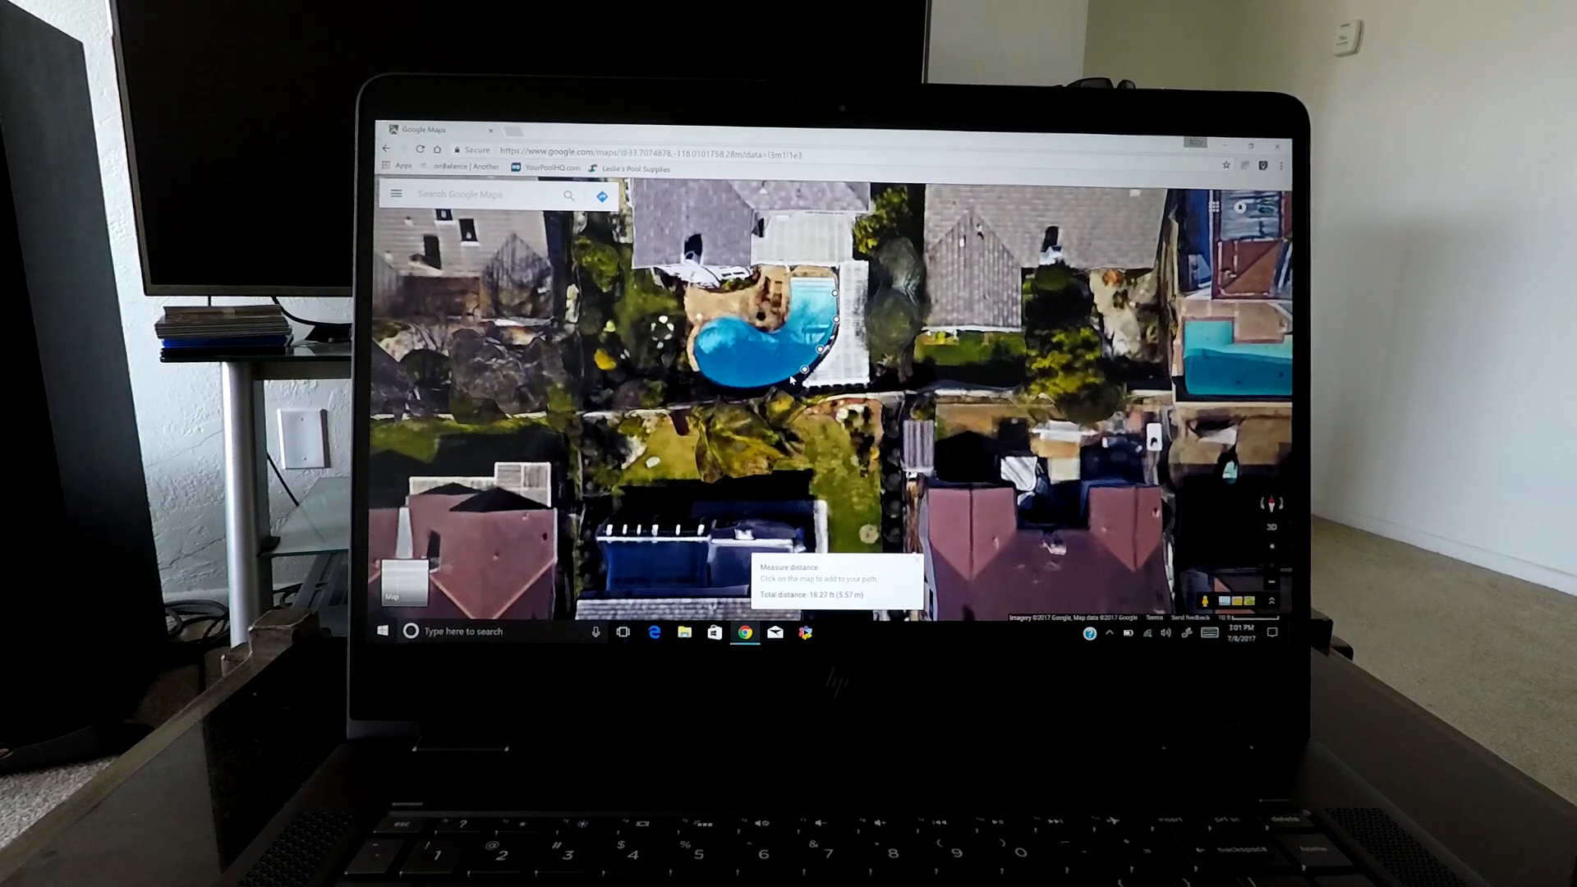
pyautogui.click(787, 379)
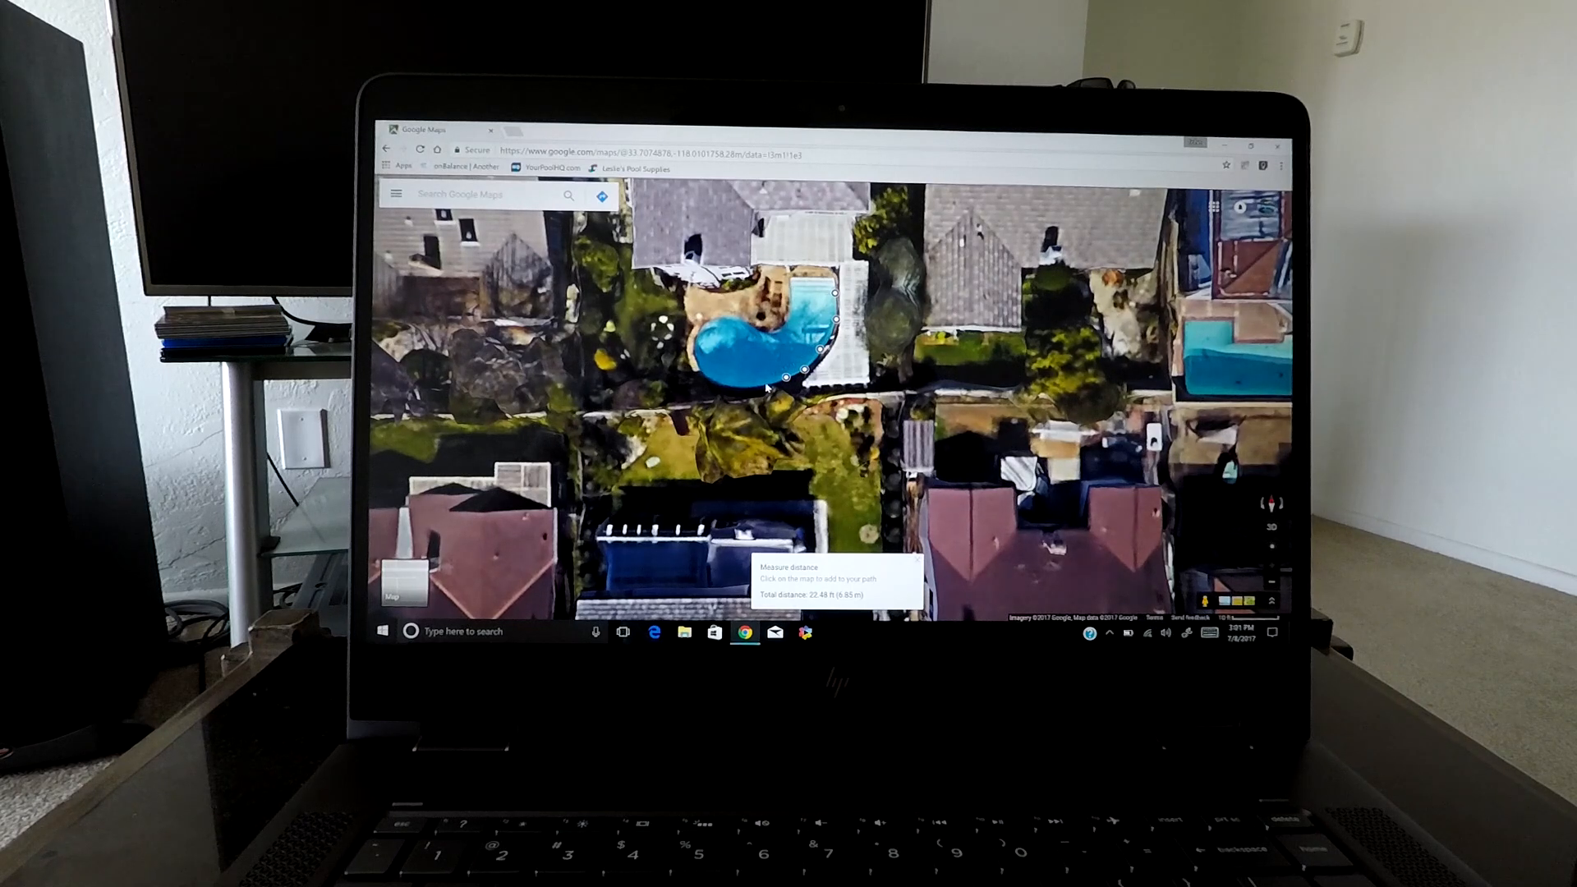
pyautogui.click(744, 384)
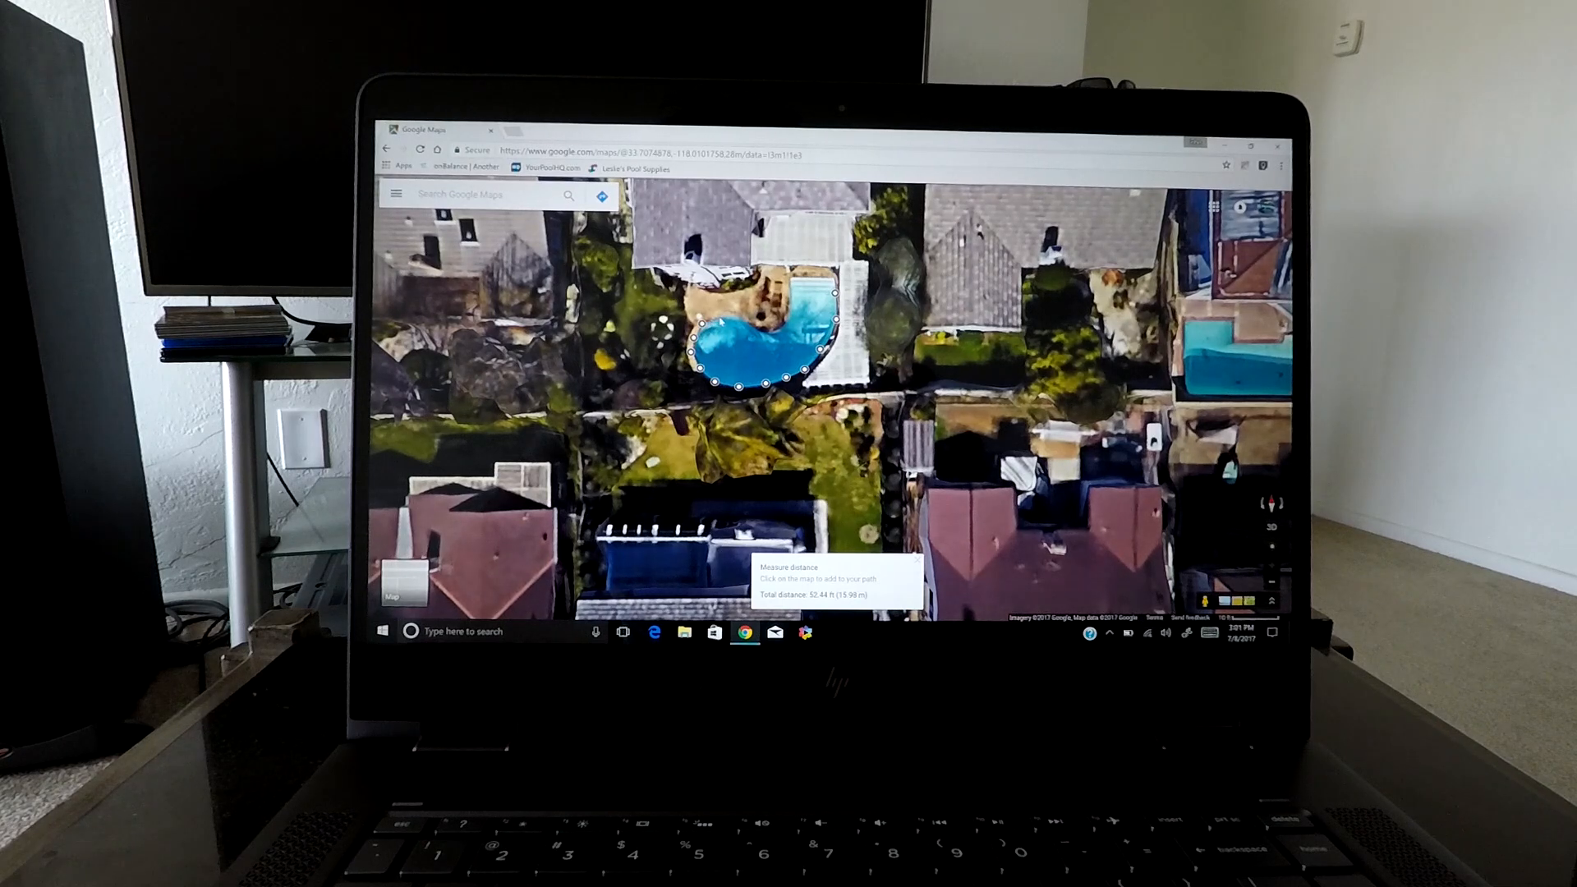
pyautogui.click(722, 322)
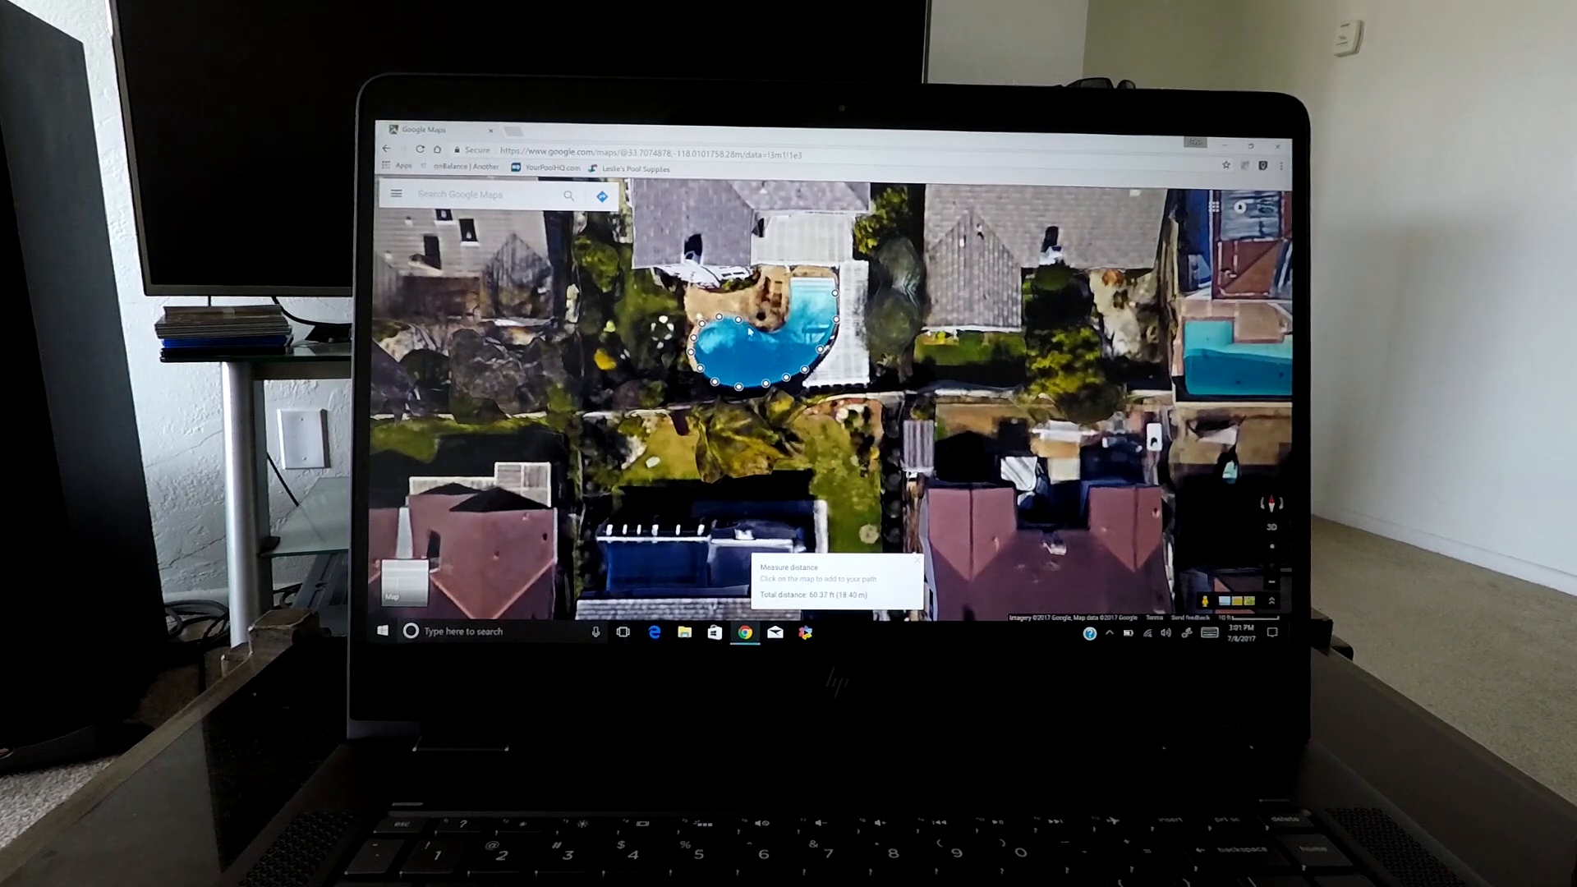
pyautogui.click(779, 339)
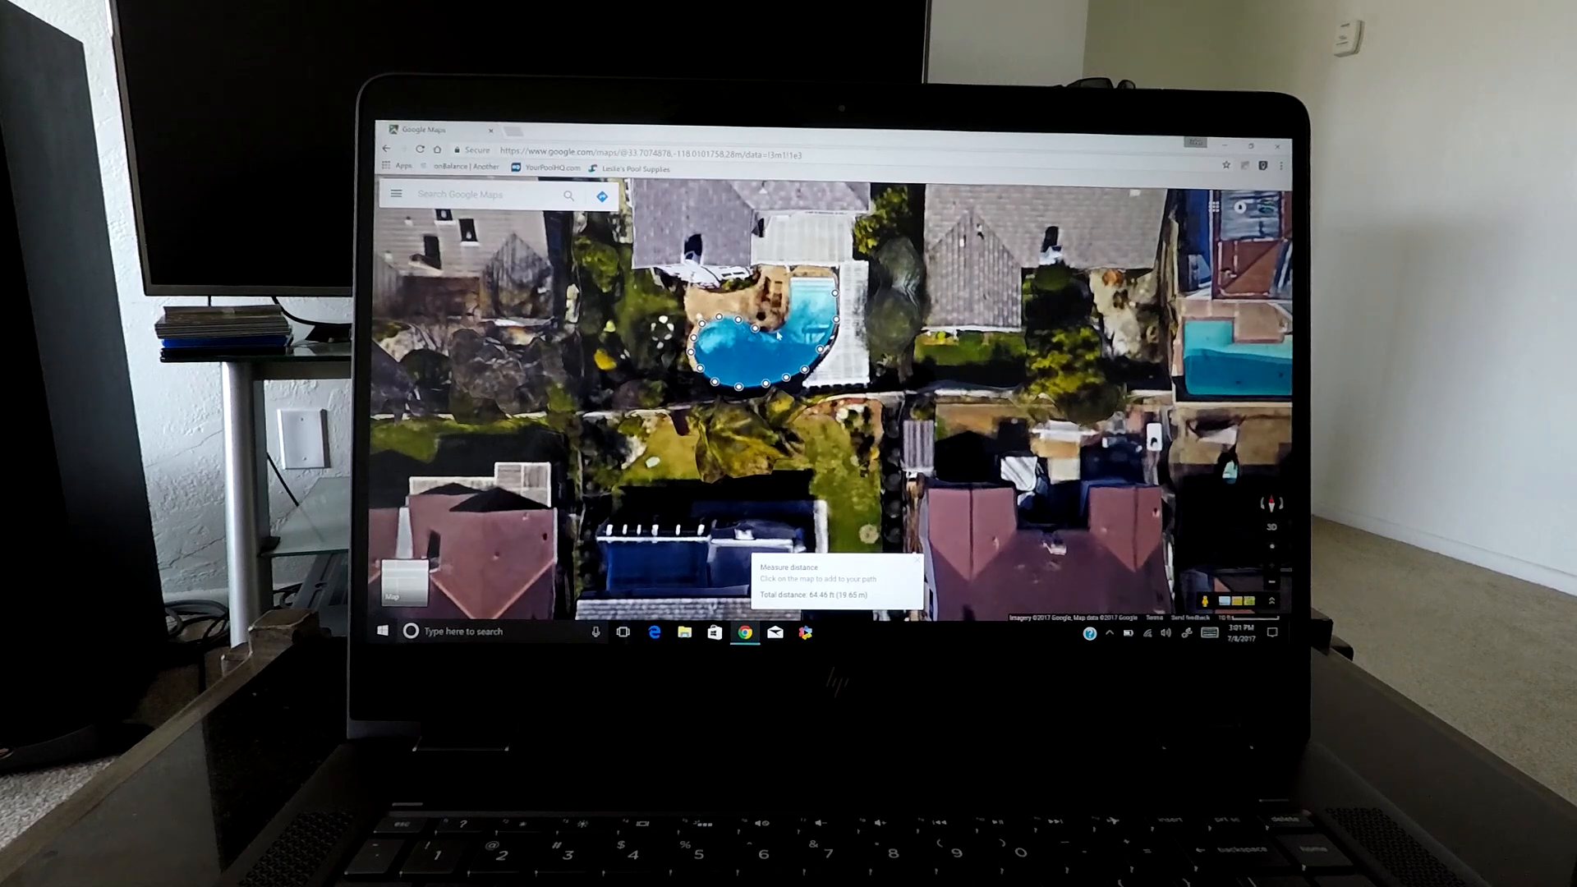
pyautogui.click(787, 320)
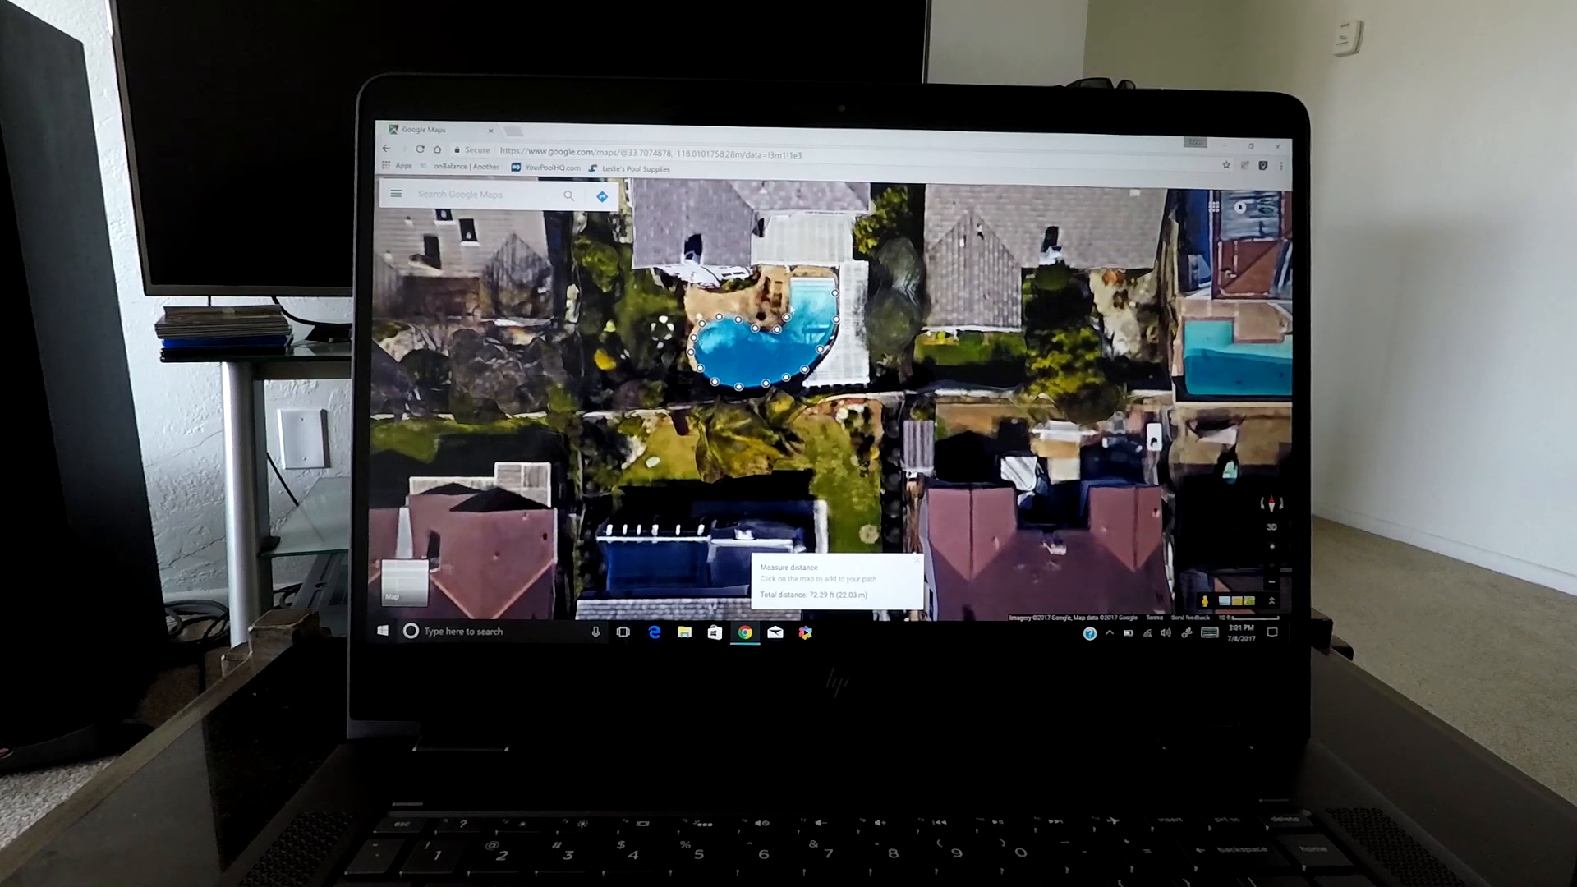